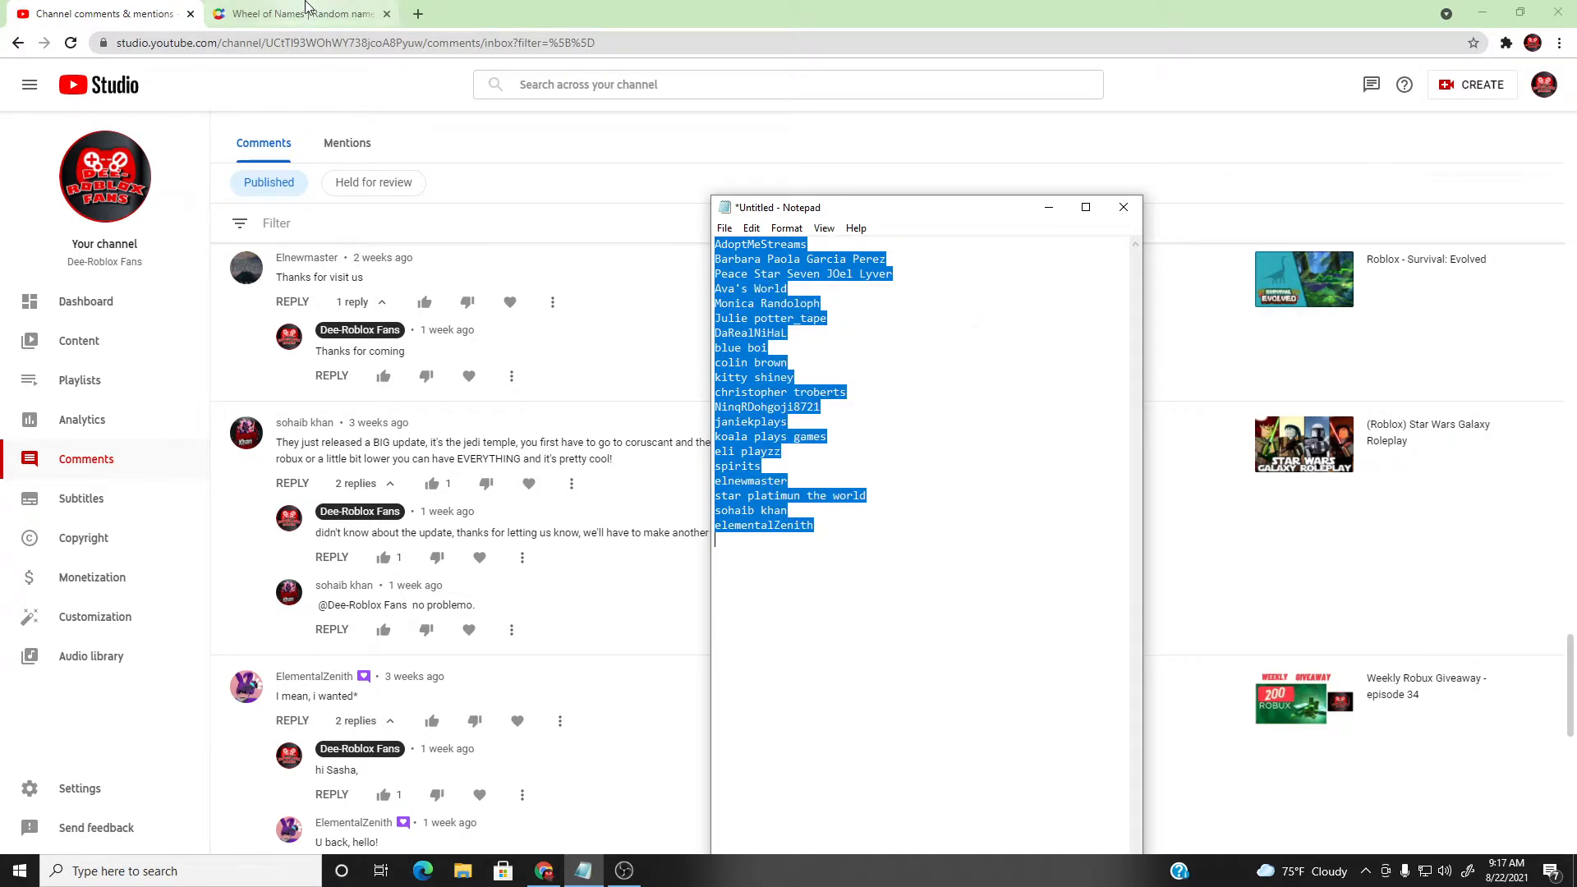
# Switch to the Wheel of Names page and spin the 20-name wheel to pick a winner
pyautogui.click(292, 13)
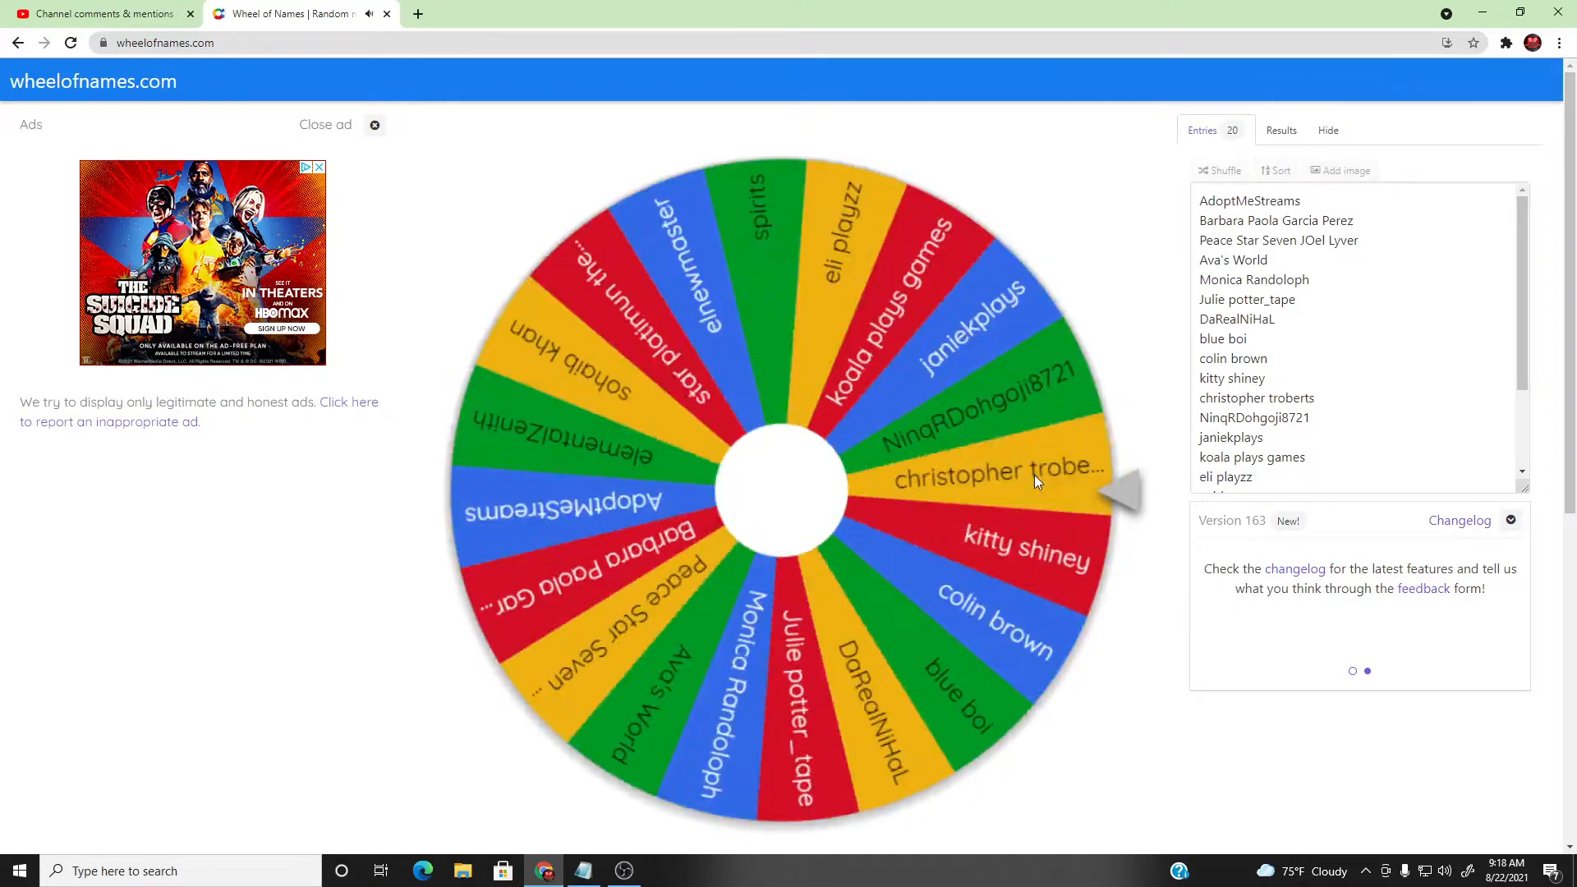
pyautogui.click(779, 493)
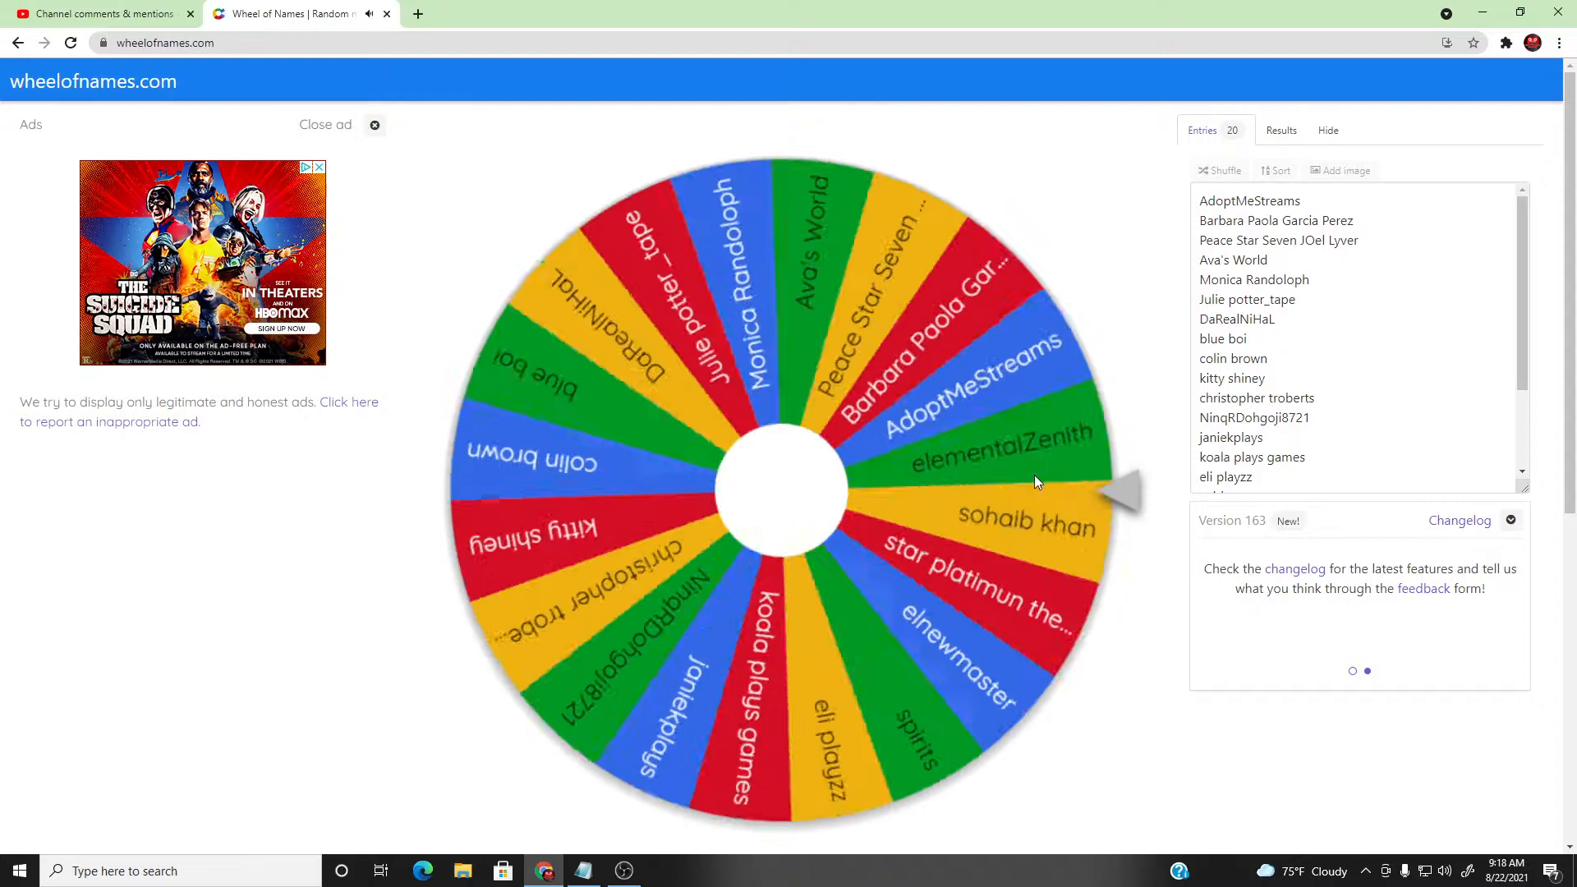